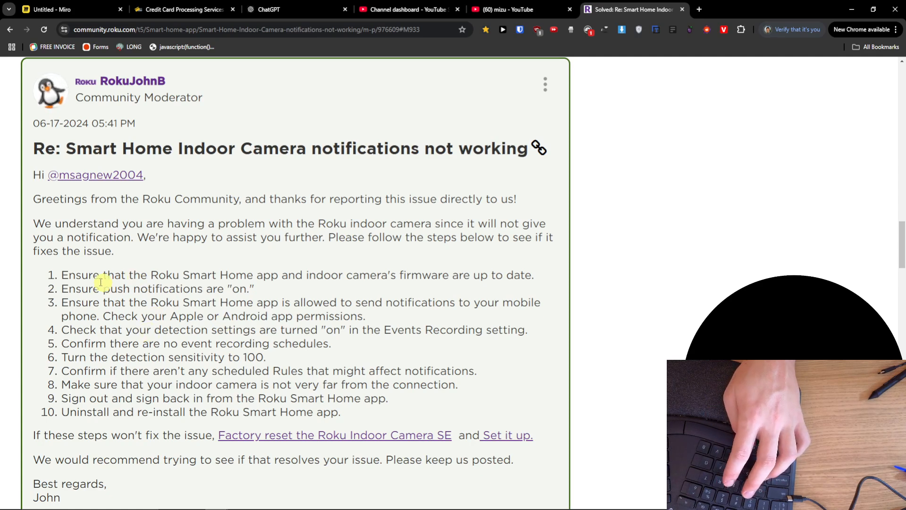
Step: Highlight the moderator's troubleshooting steps, including detection settings and scheduled Rules, through all ten
{"action": "left_click_drag", "start_coordinate": [63, 274], "coordinate": [422, 274]}
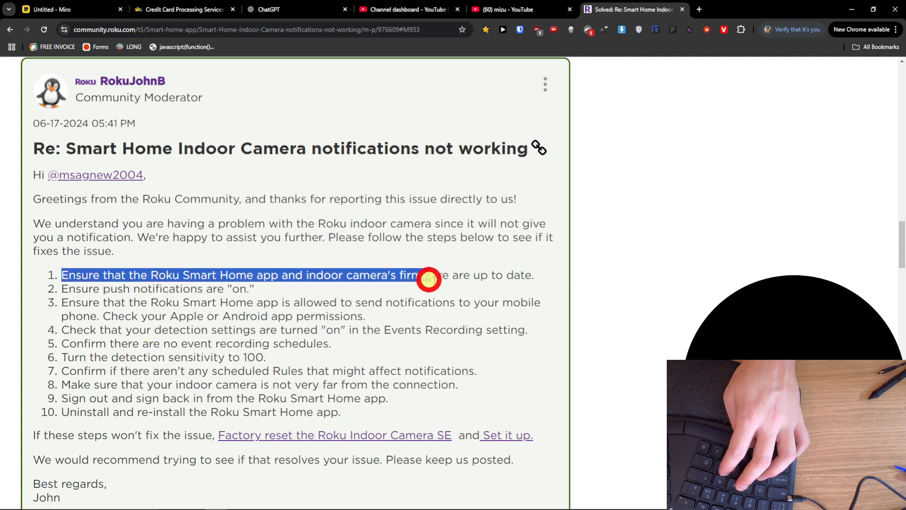
{"action": "left_click_drag", "start_coordinate": [427, 275], "coordinate": [534, 275]}
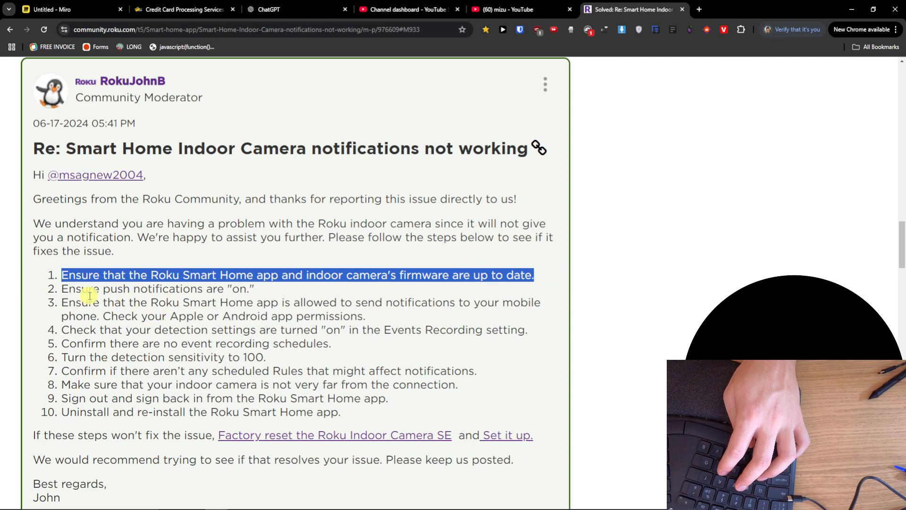
{"action": "left_click_drag", "start_coordinate": [62, 289], "coordinate": [246, 289]}
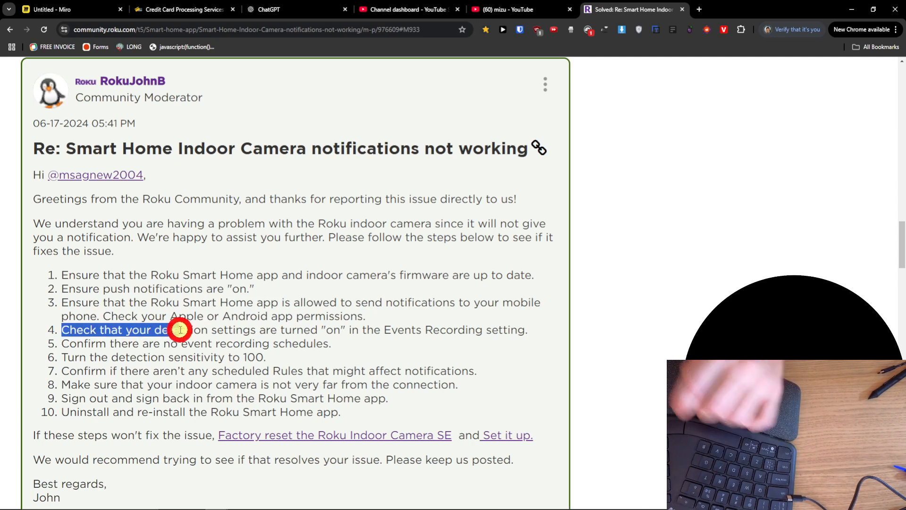
{"action": "left_click_drag", "start_coordinate": [179, 329], "coordinate": [320, 329]}
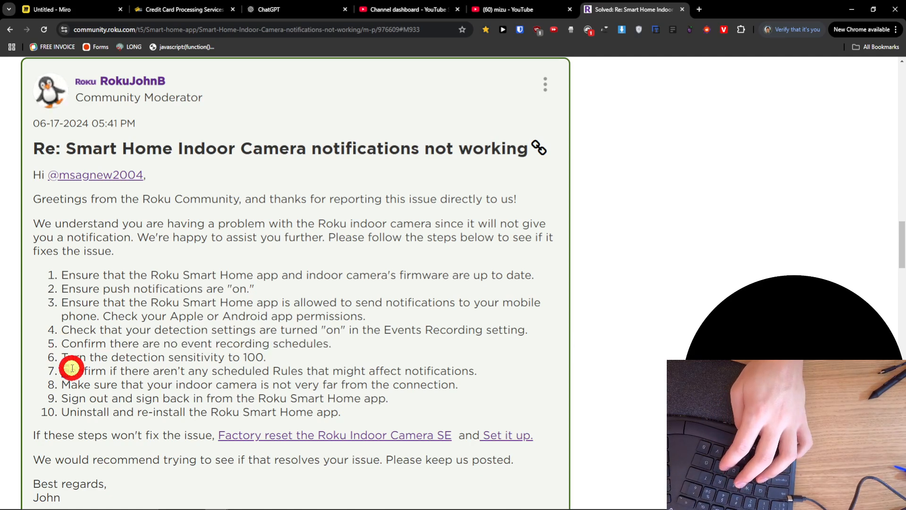
{"action": "left_click_drag", "start_coordinate": [62, 370], "coordinate": [334, 370]}
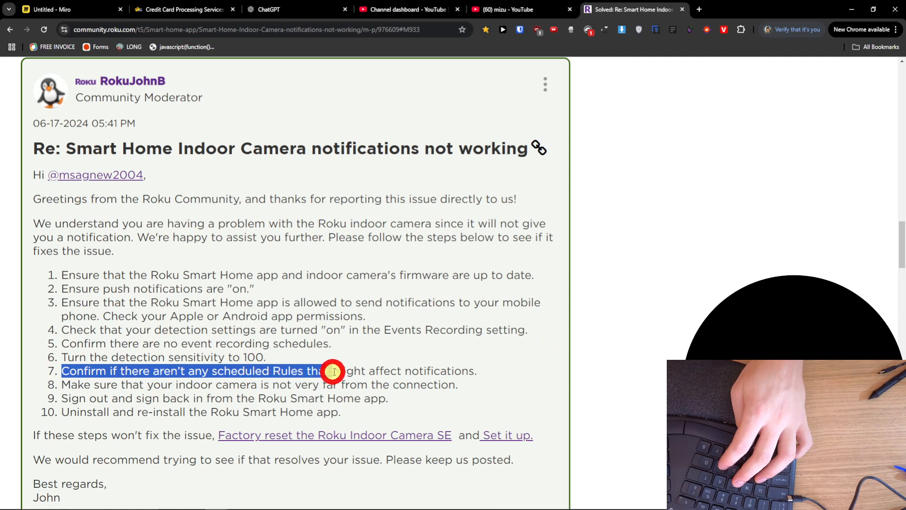
{"action": "left_click_drag", "start_coordinate": [334, 369], "coordinate": [477, 370]}
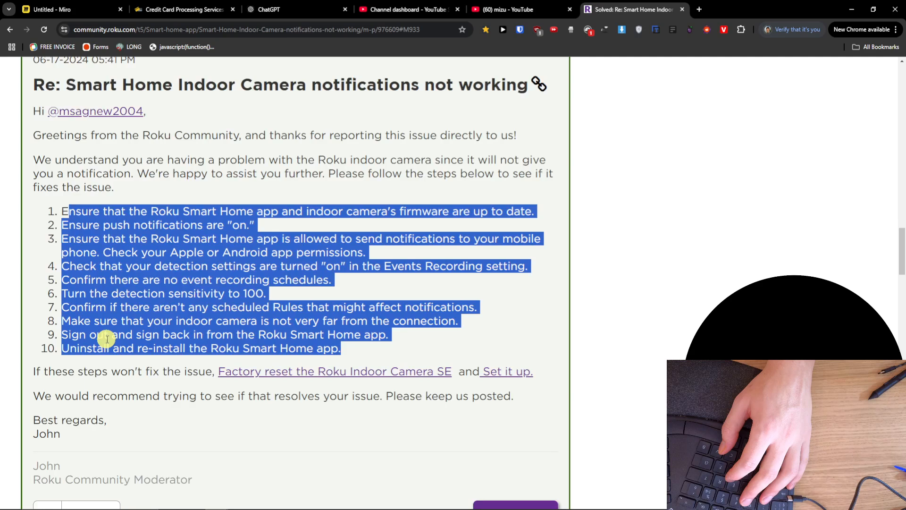
Step: Search 'roku camera not sending notifications' and open the r/Roku indoor camera notifications thread
{"action": "scroll", "scroll_direction": "down", "scroll_amount": 3}
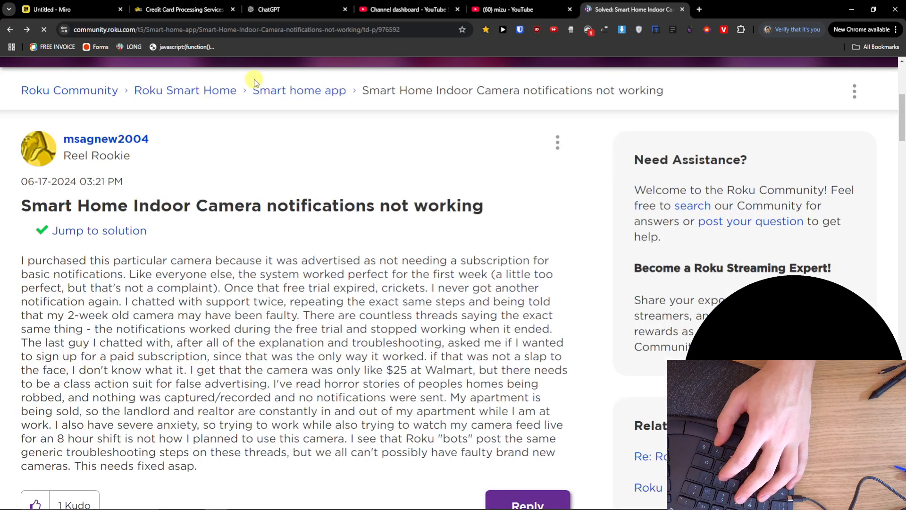
{"action": "type", "text": "roku camera not sending notifications reddit"}
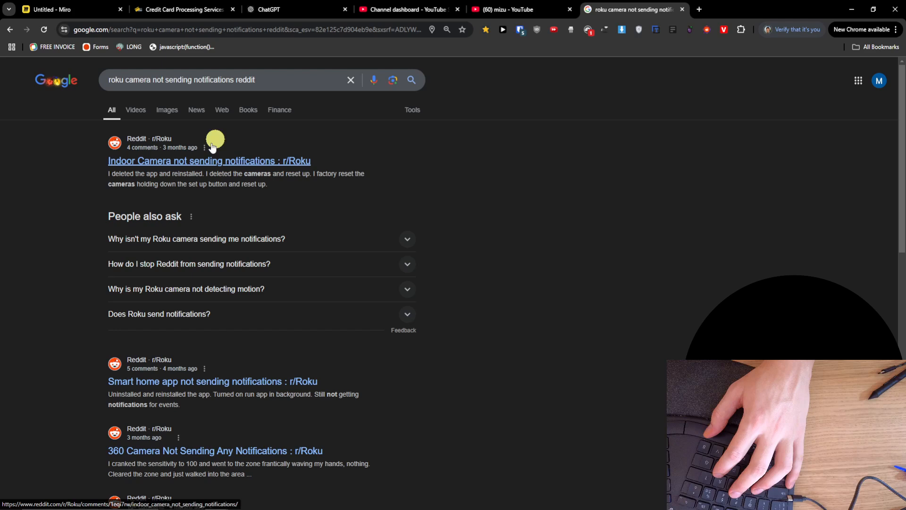
{"action": "left_click", "coordinate": [208, 161]}
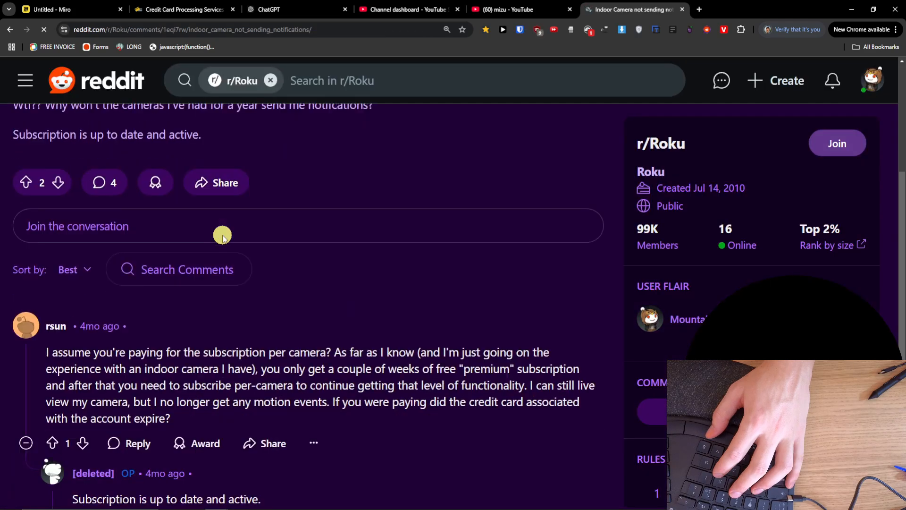
{"action": "scroll", "scroll_direction": "down", "scroll_amount": 3}
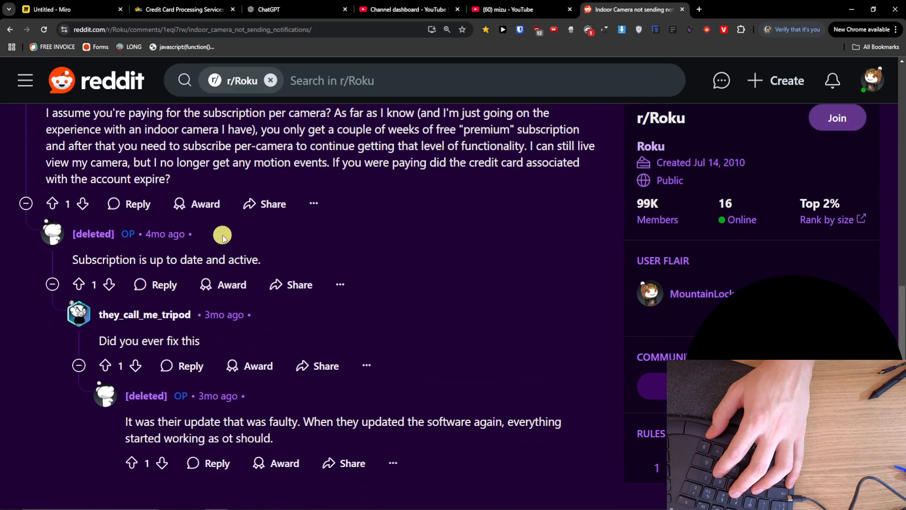
{"action": "mouse_move", "coordinate": [575, 413]}
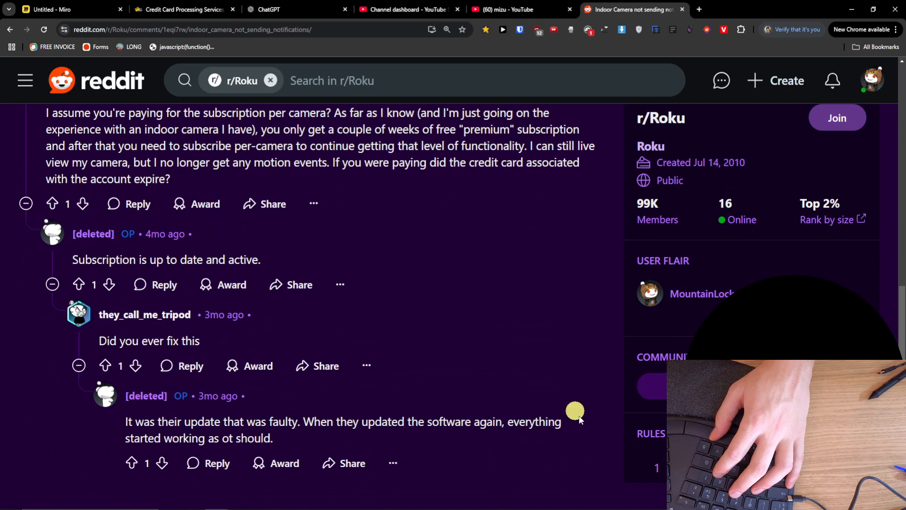
{"action": "left_click_drag", "start_coordinate": [575, 412], "coordinate": [378, 448]}
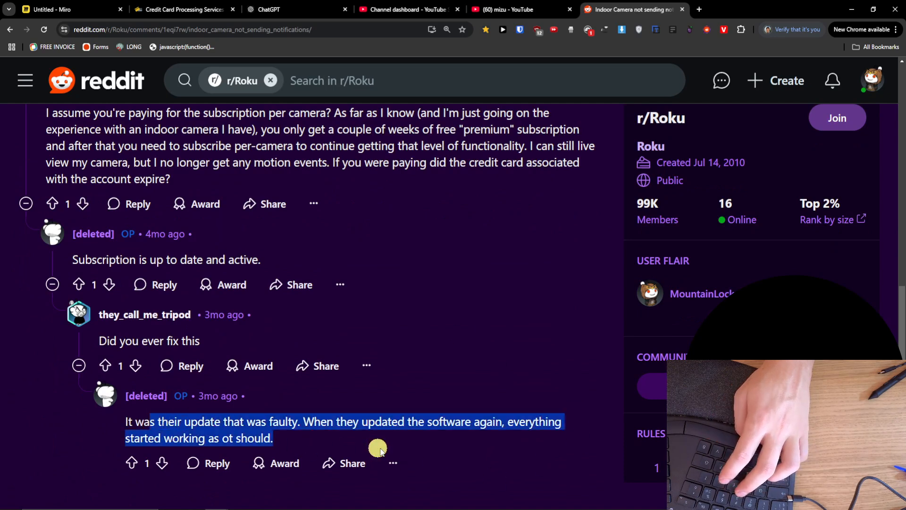
{"action": "left_click", "coordinate": [377, 447]}
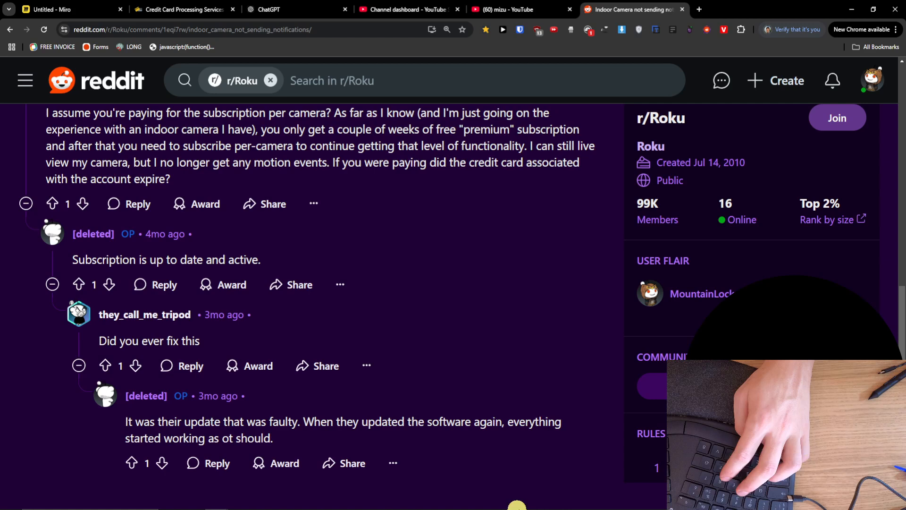